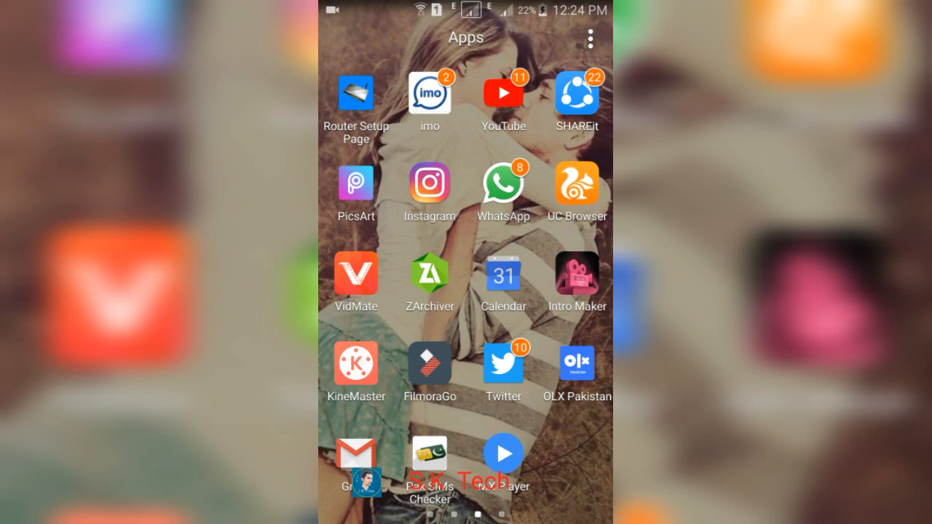
# Swipe through the app drawer pages to reach and launch Samsung Internet.
pyautogui.hscroll(-3)
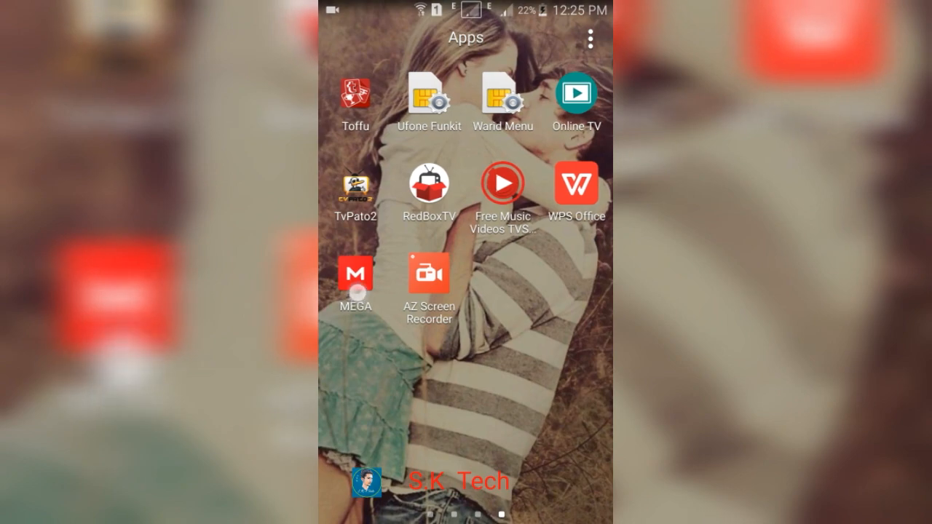
pyautogui.hscroll(-3)
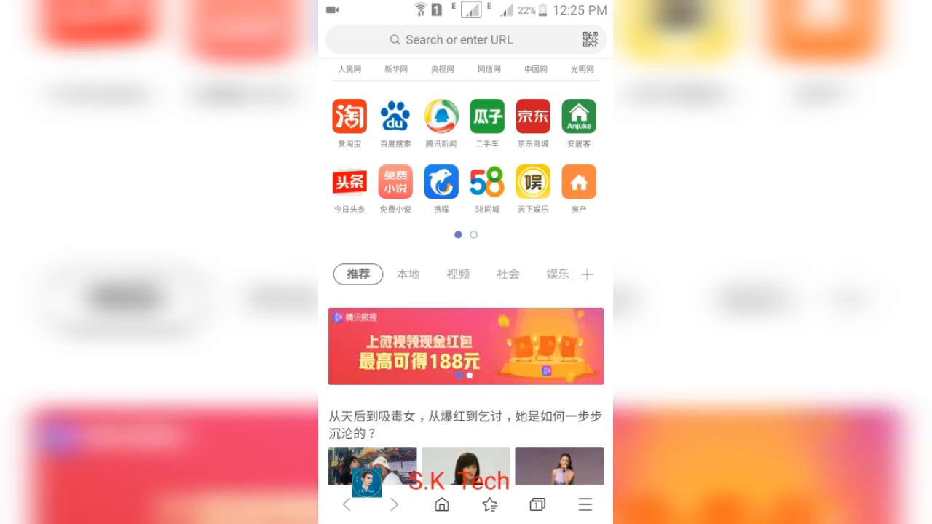
# Paste the copied mega.nz link into the address bar and load the zip's download page.
pyautogui.click(451, 41)
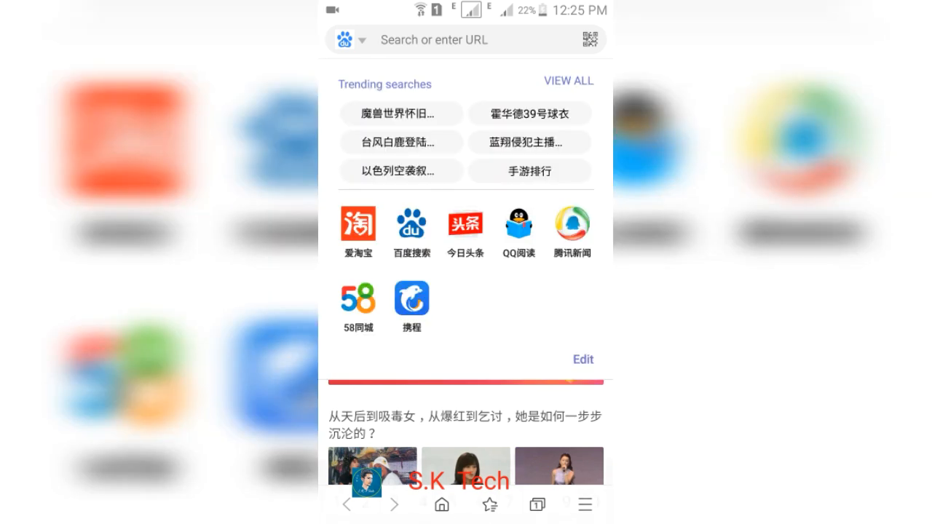
pyautogui.click(466, 41)
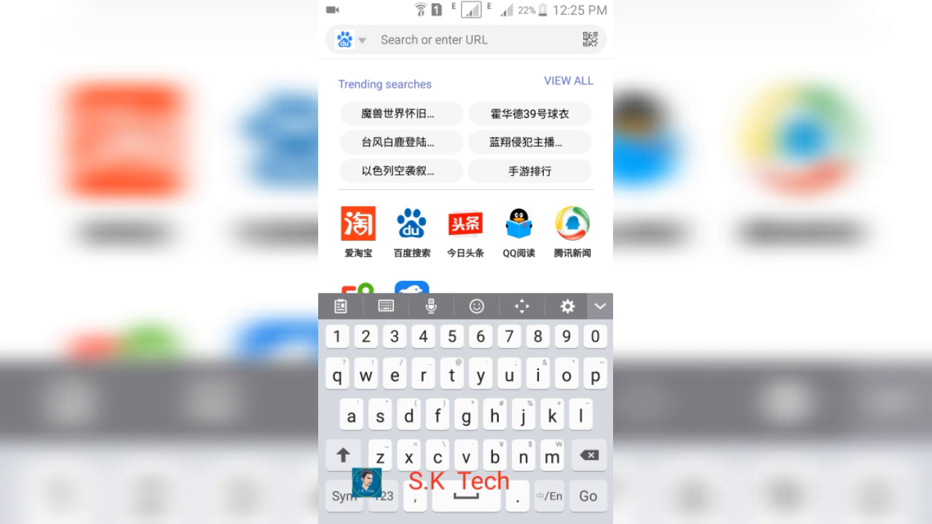
pyautogui.click(434, 40)
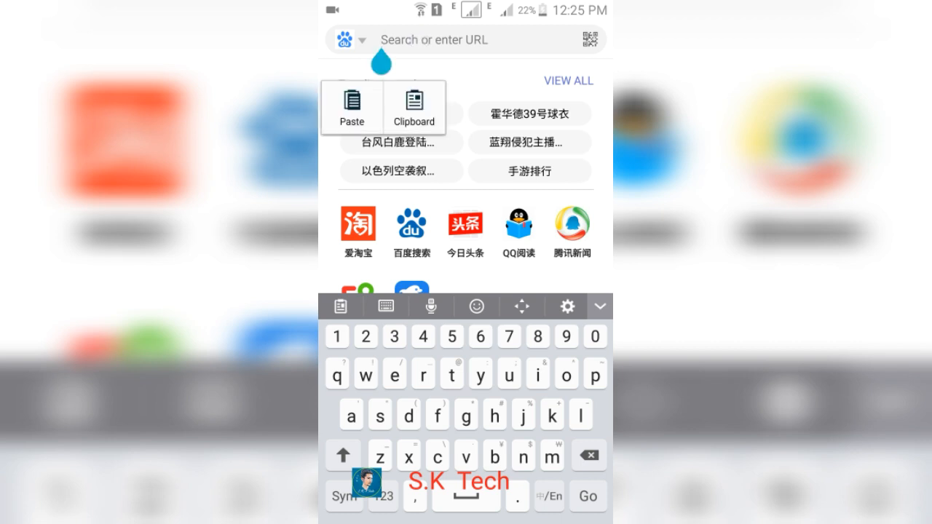
pyautogui.click(352, 108)
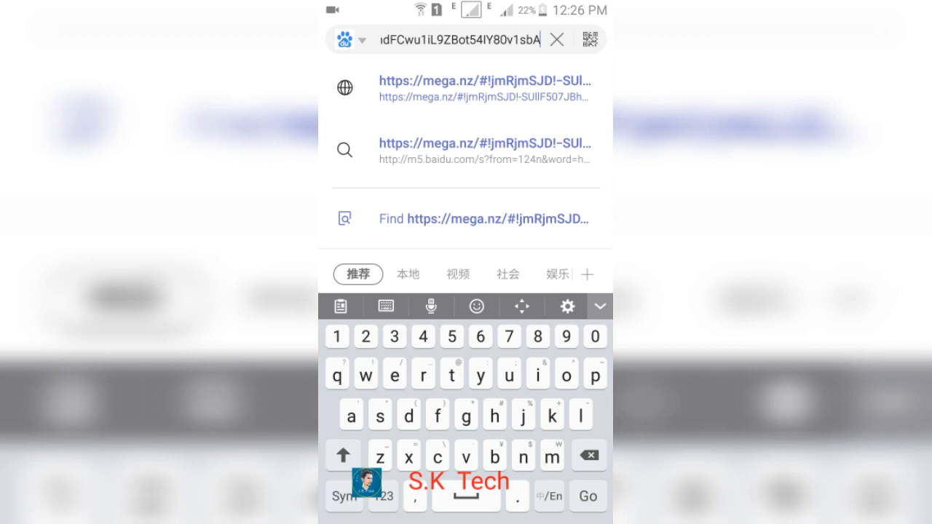
pyautogui.click(556, 39)
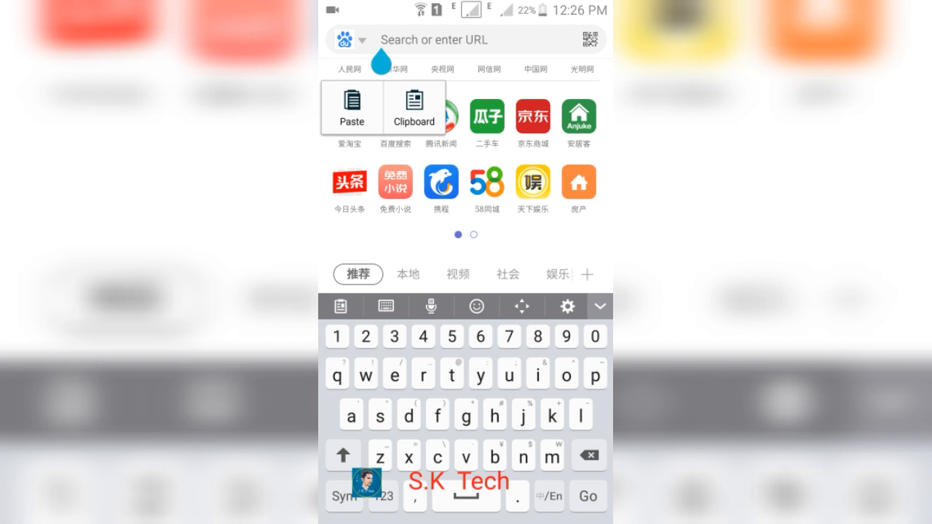
pyautogui.click(352, 108)
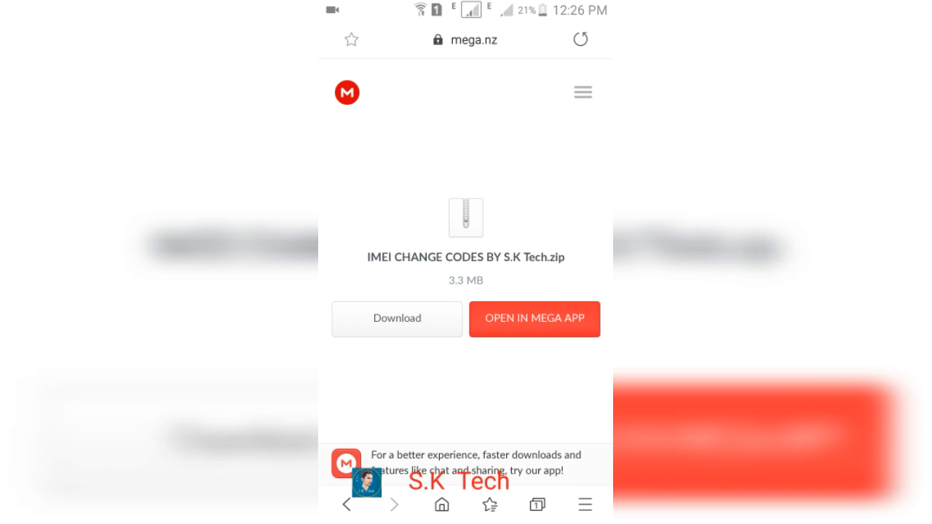
# Start the MEGA download of IMEI CHANGE CODES BY S.K Tech.zip.
pyautogui.click(396, 319)
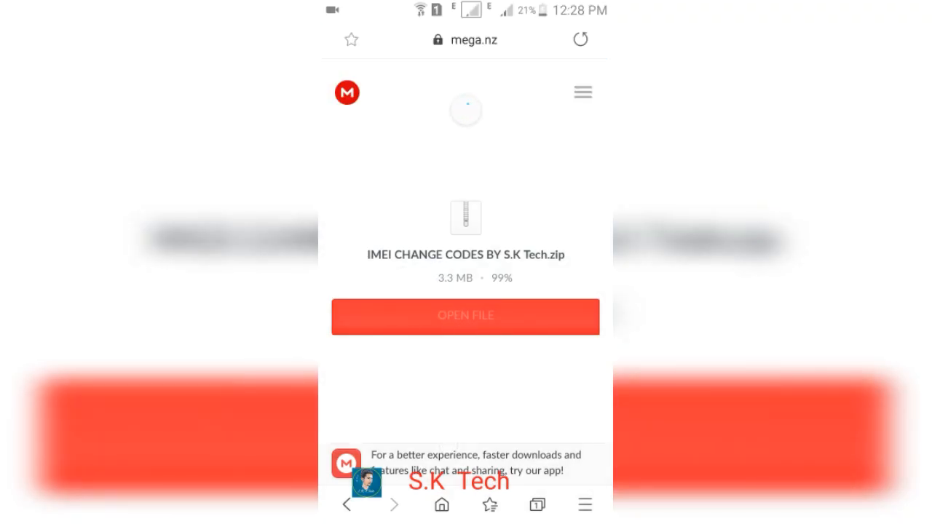
pyautogui.click(580, 39)
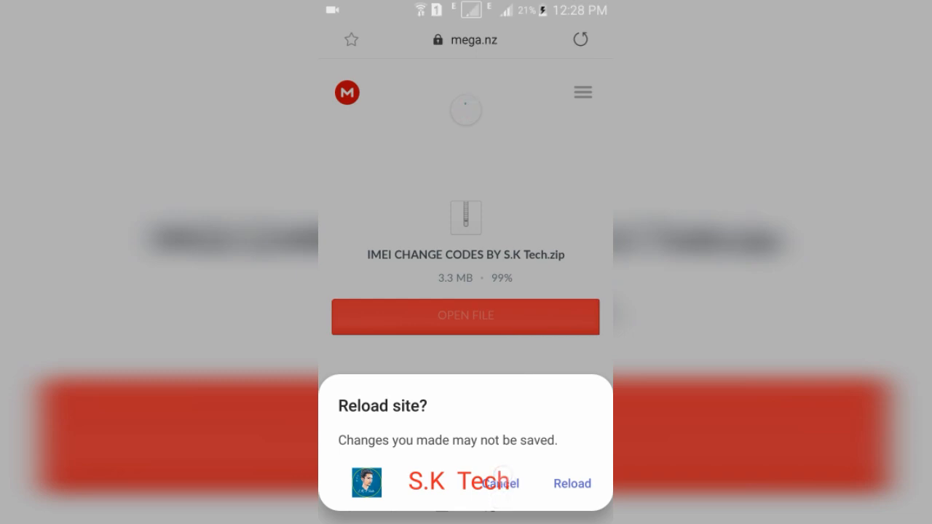
pyautogui.click(572, 484)
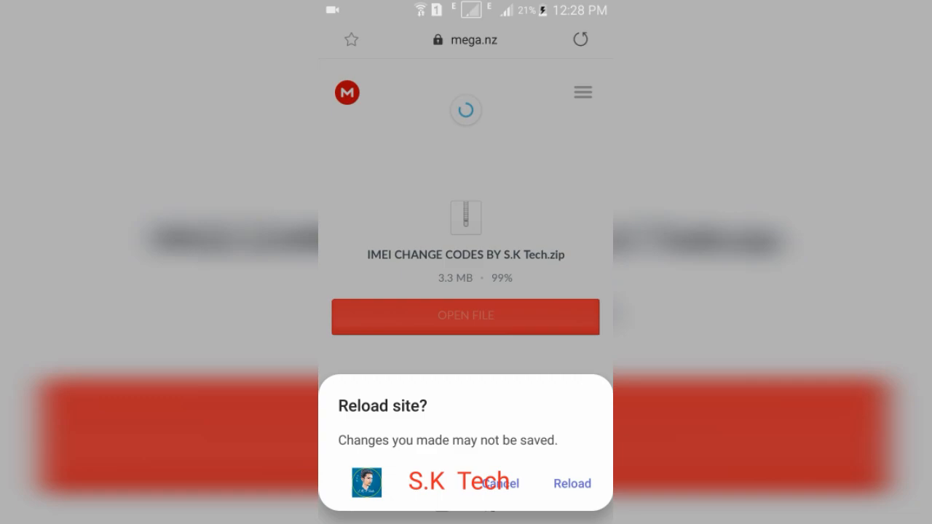
pyautogui.click(498, 483)
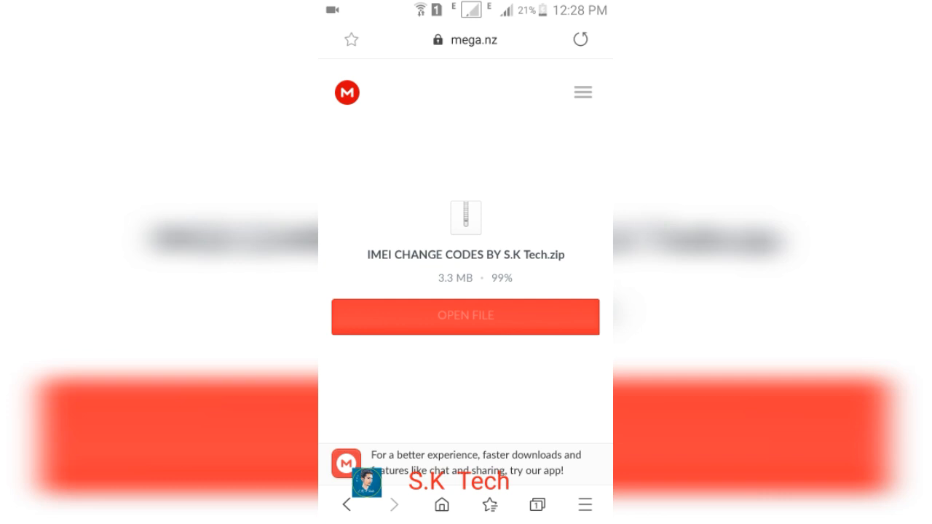
pyautogui.click(449, 329)
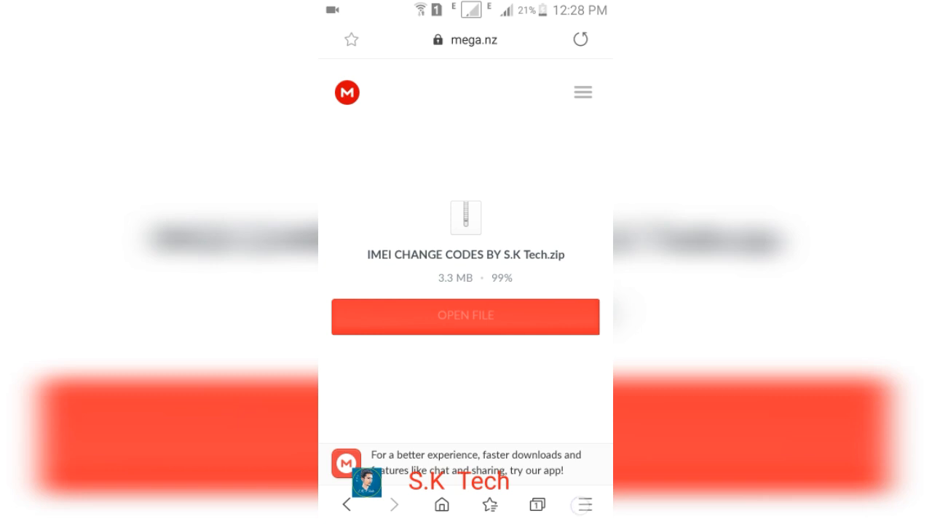
# Check the Samsung Internet version in Settings > About, then return to the mega.nz page's menu.
pyautogui.click(582, 93)
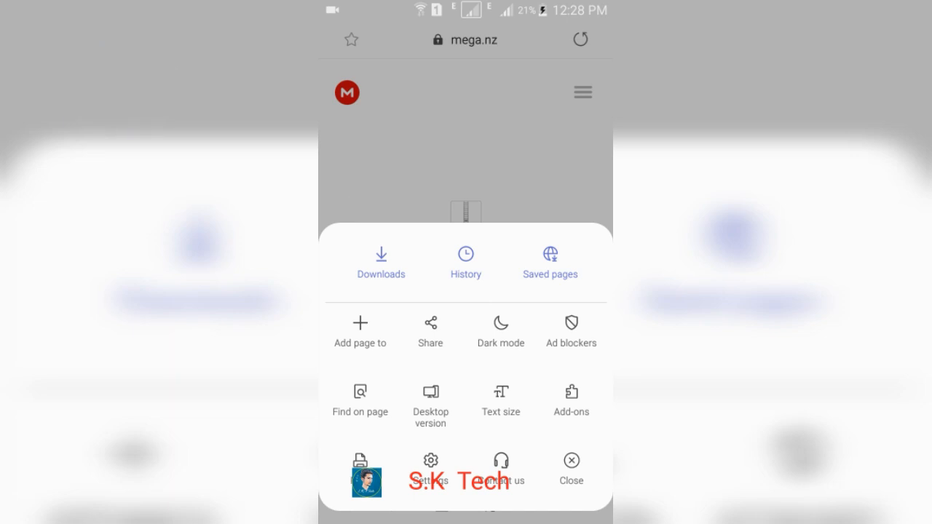
pyautogui.click(571, 469)
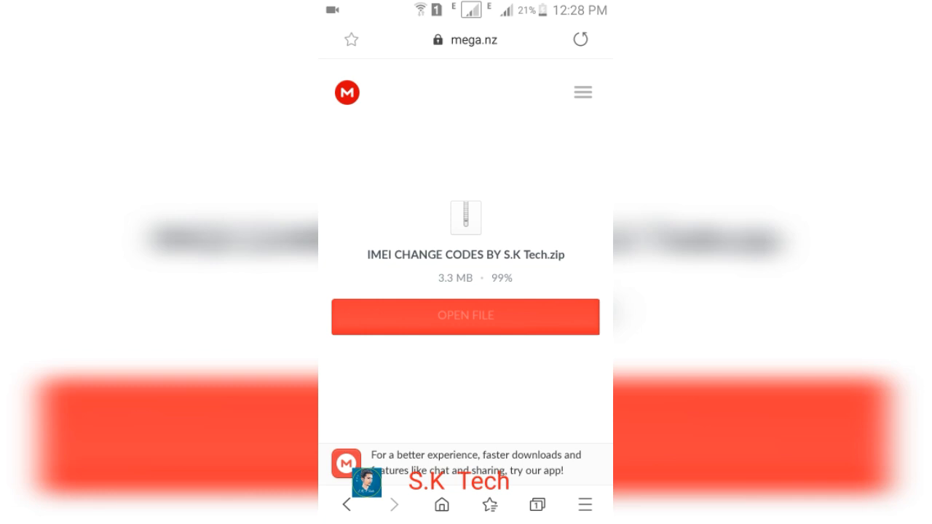
pyautogui.click(585, 504)
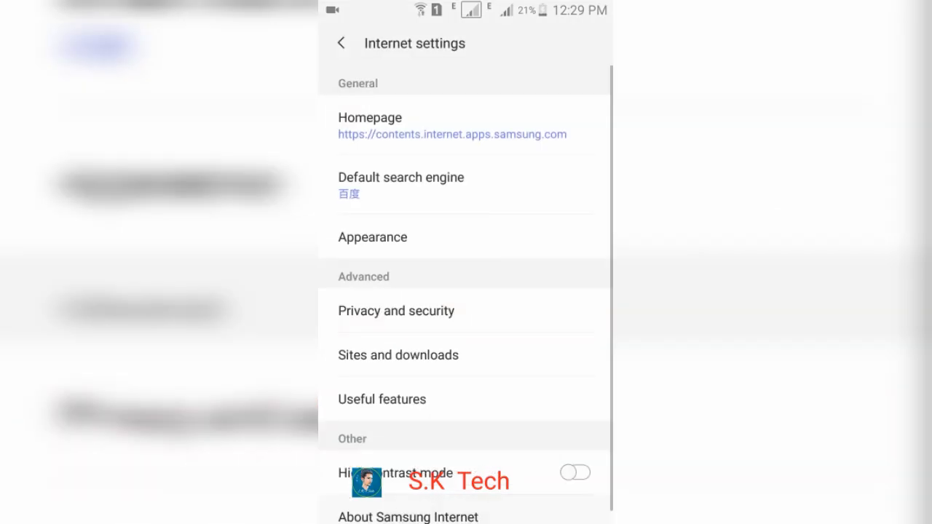
pyautogui.click(407, 515)
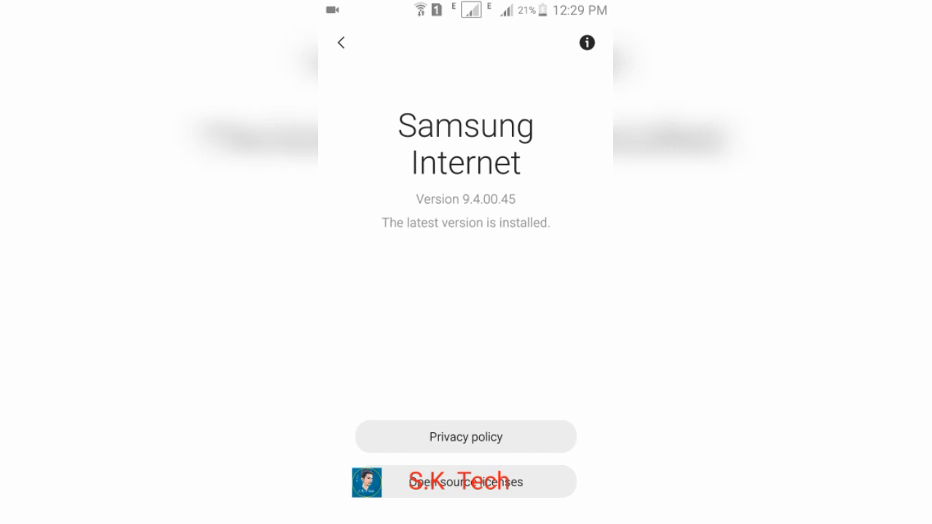
pyautogui.click(341, 43)
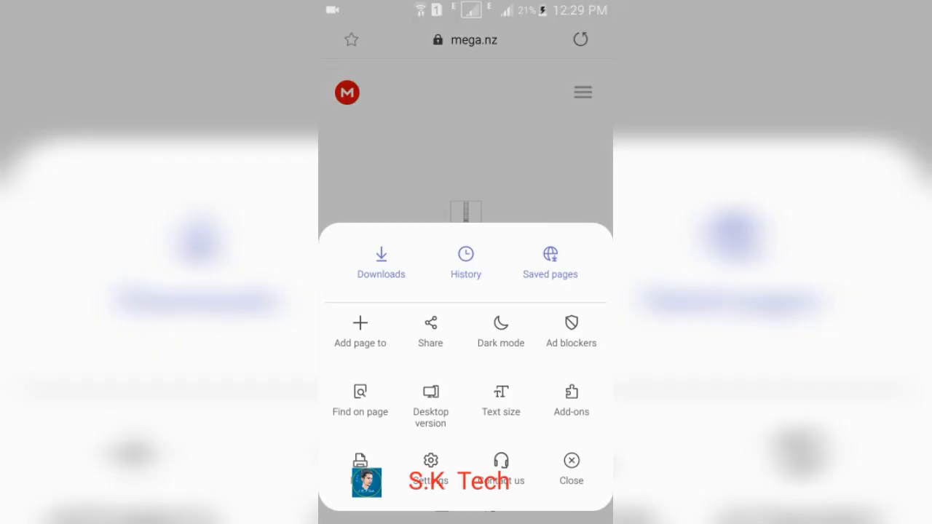
# Reload mega.nz in desktop version mode and zoom to the zip's Download button.
pyautogui.click(431, 391)
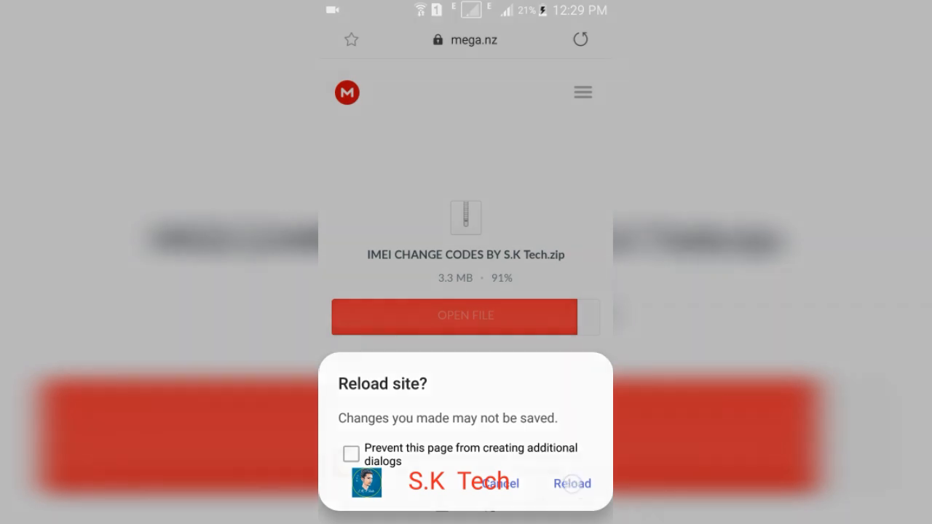
pyautogui.click(574, 483)
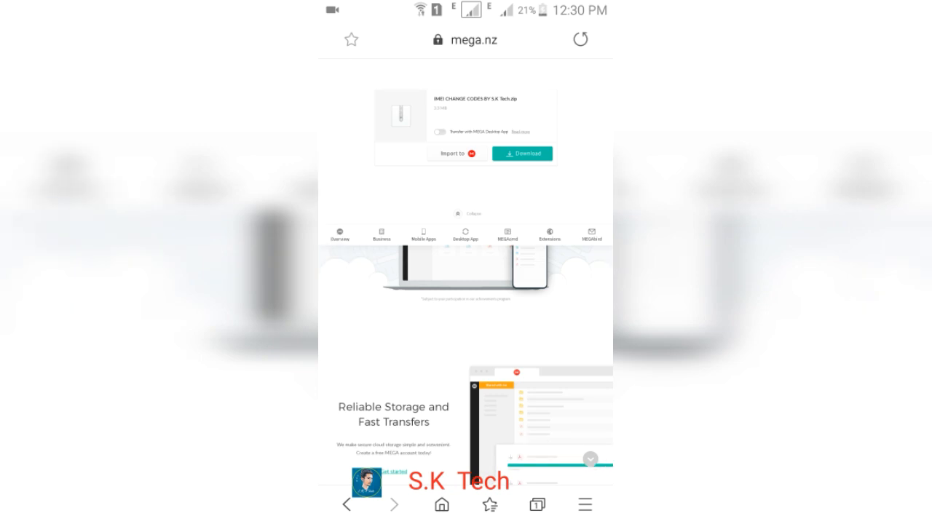
pyautogui.click(522, 154)
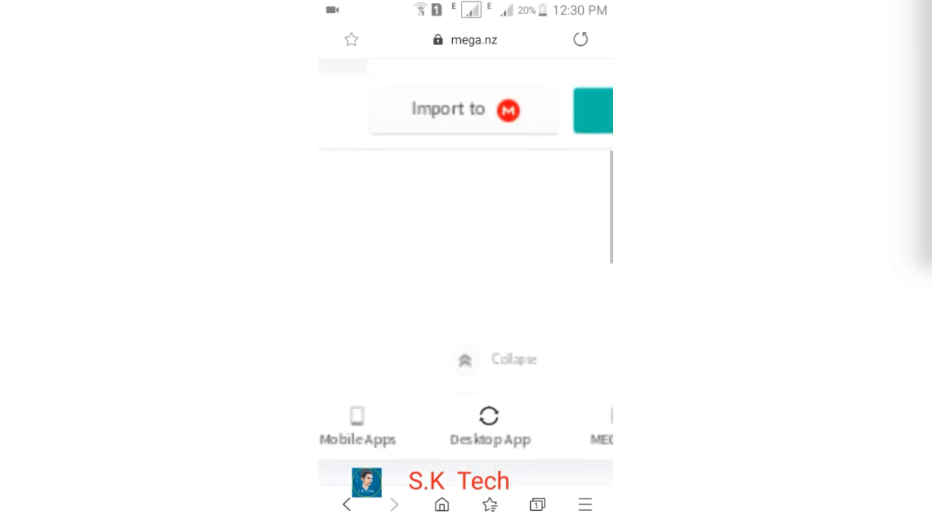
pyautogui.scroll(-3)
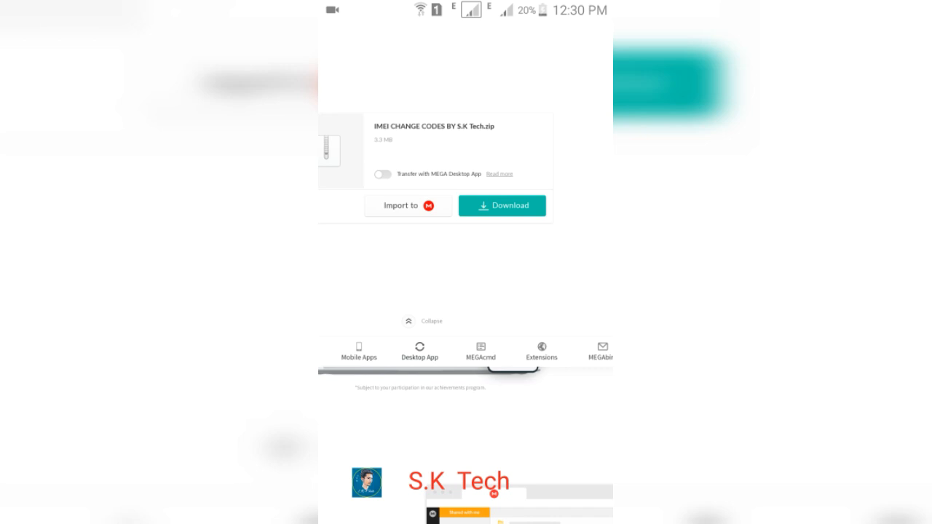
pyautogui.click(500, 206)
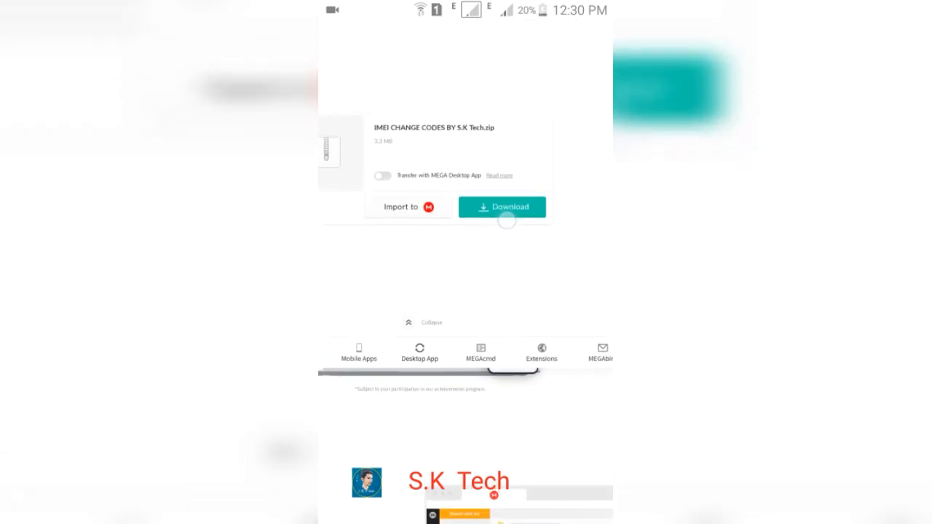
# Download the zip so the save prompt targets /storage/emulated/0/Download.
pyautogui.click(500, 207)
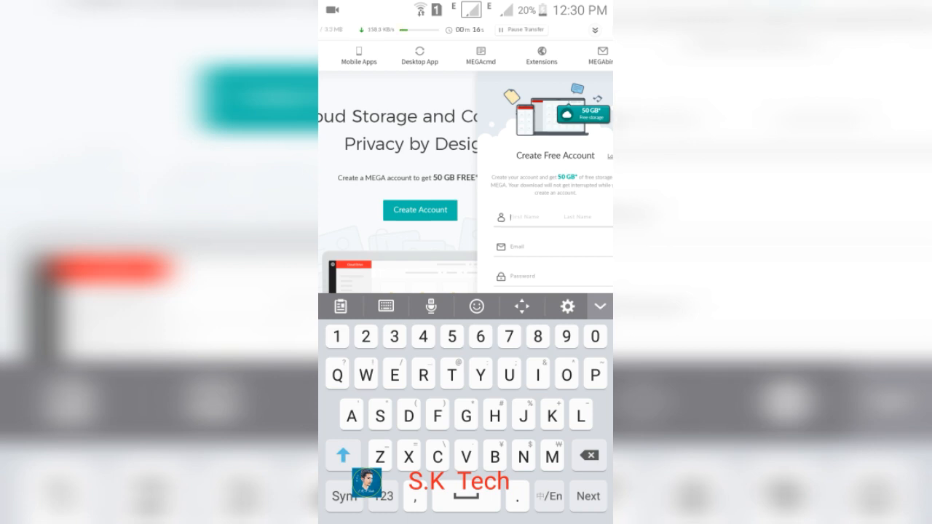
pyautogui.write('YI')
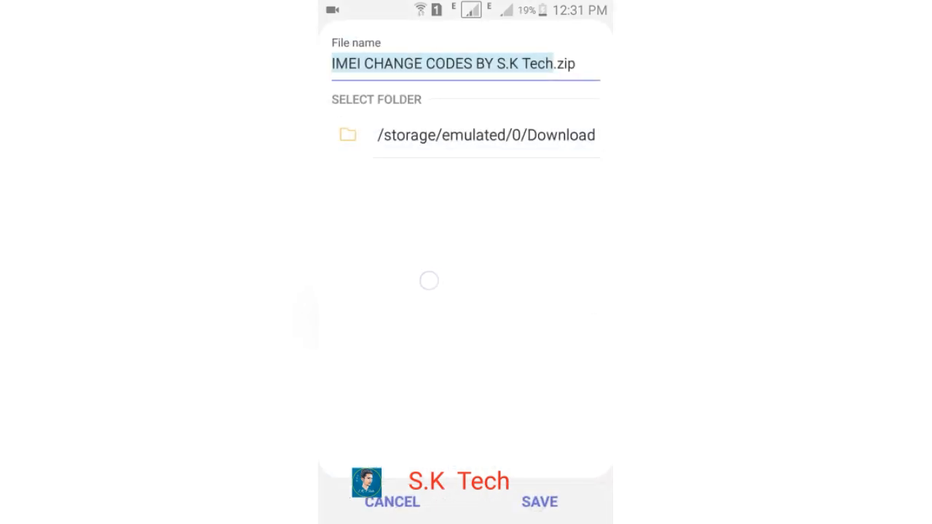
pyautogui.click(452, 65)
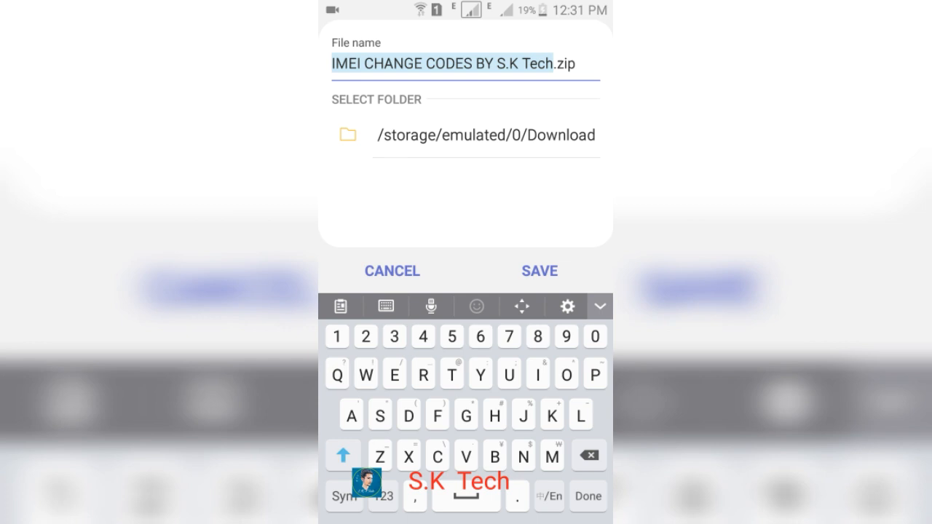
# Save the 3.3 MB zip into the Download folder and open it from the download notice.
pyautogui.click(539, 270)
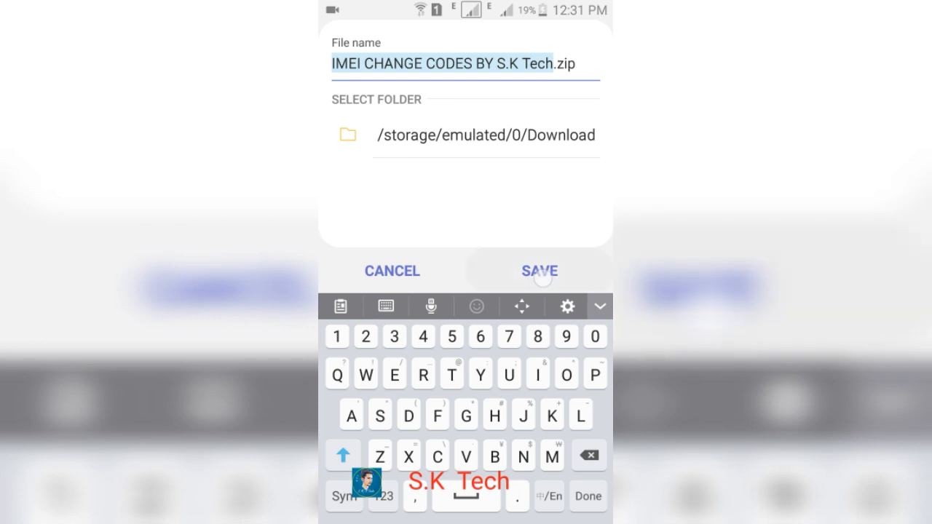
pyautogui.click(539, 271)
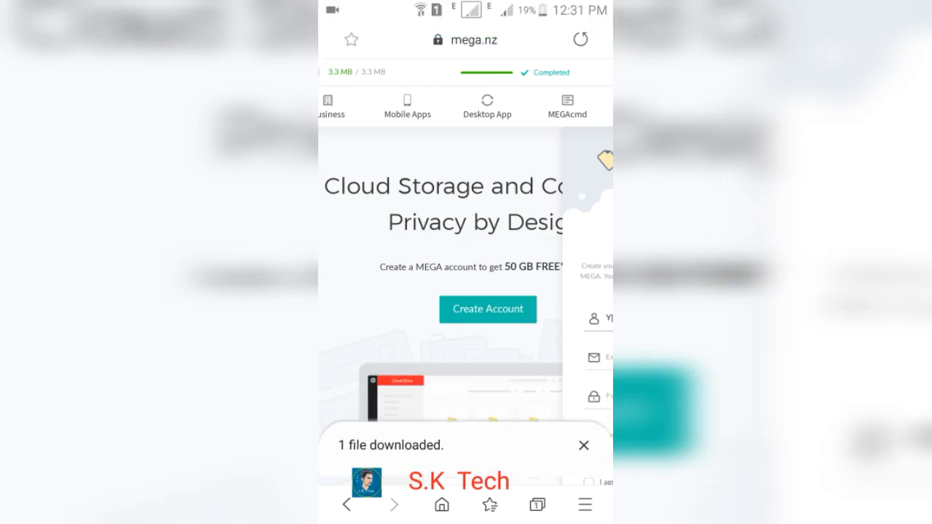
pyautogui.click(582, 446)
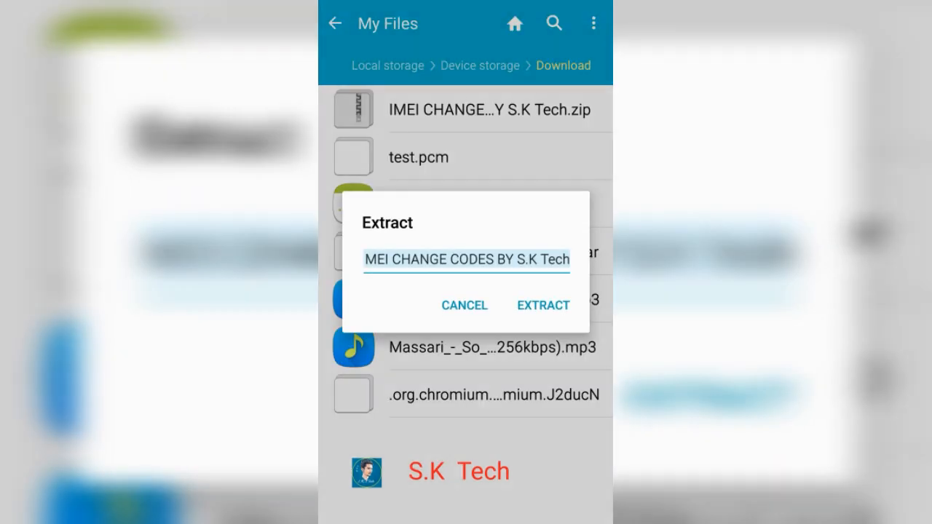
# Extract the zip into its own folder and open Codes By S.K Tech(1).txt.
pyautogui.click(466, 259)
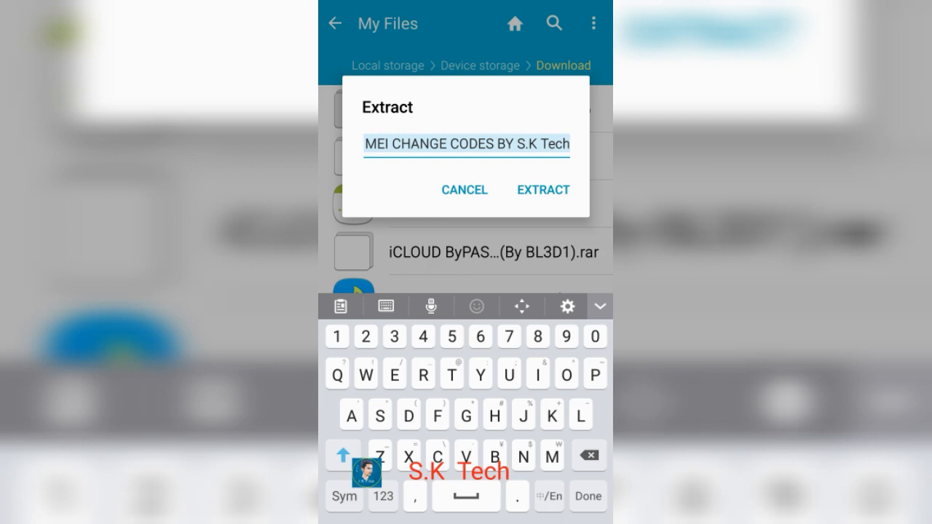
pyautogui.click(542, 189)
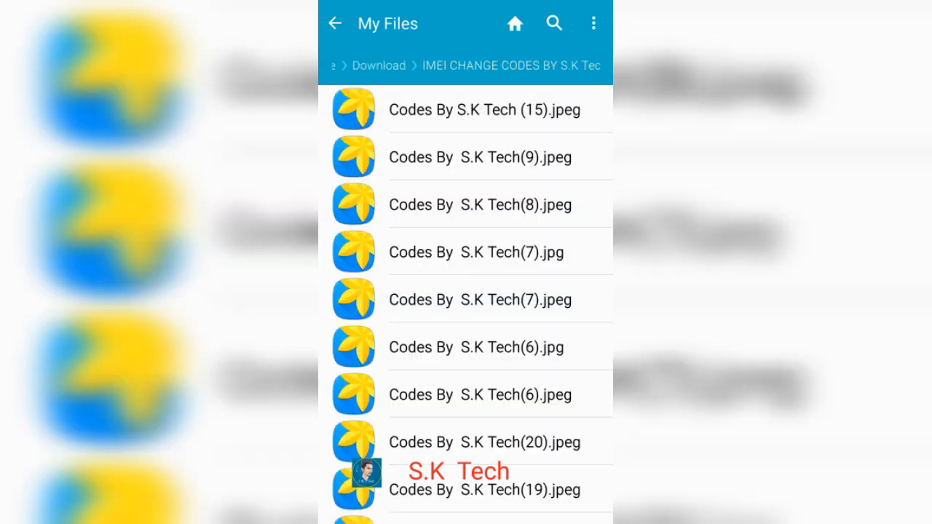
pyautogui.scroll(-3)
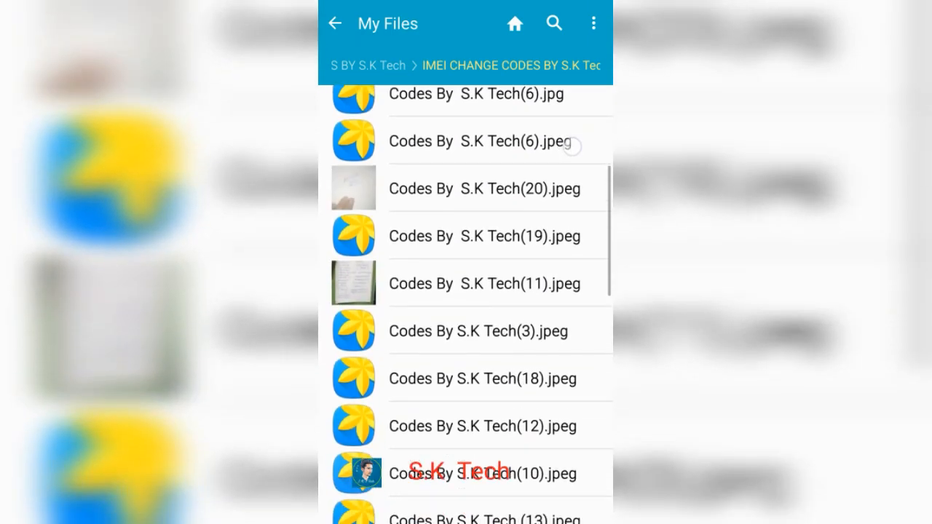
pyautogui.scroll(-3)
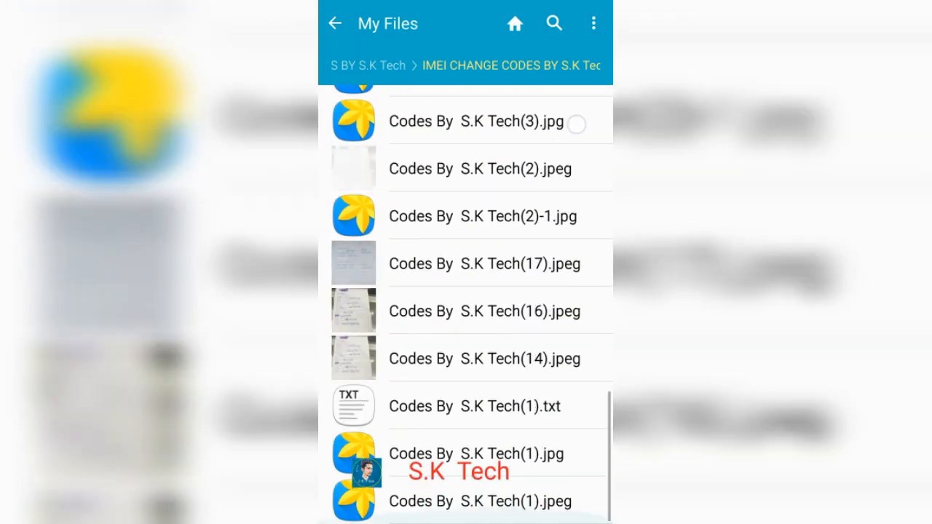
pyautogui.click(475, 406)
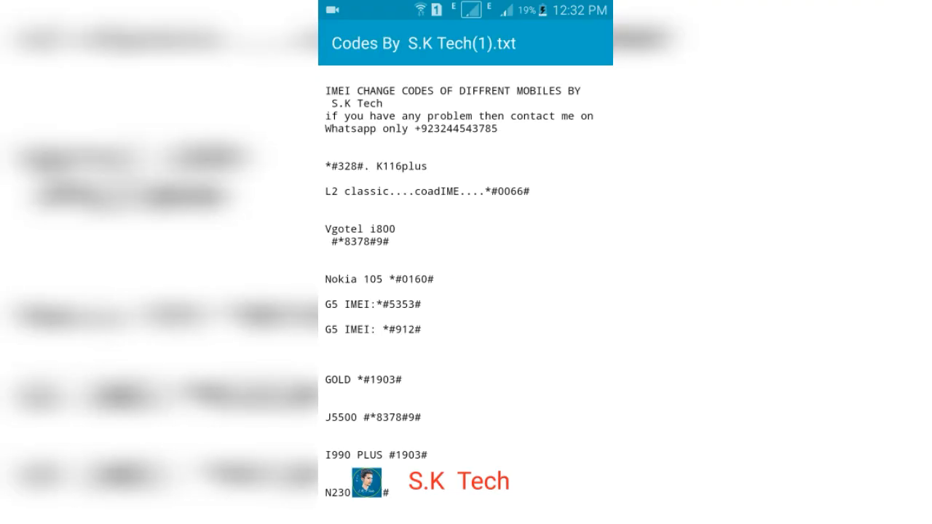
# Scroll through the codes txt, then back out to Local storage.
pyautogui.scroll(-3)
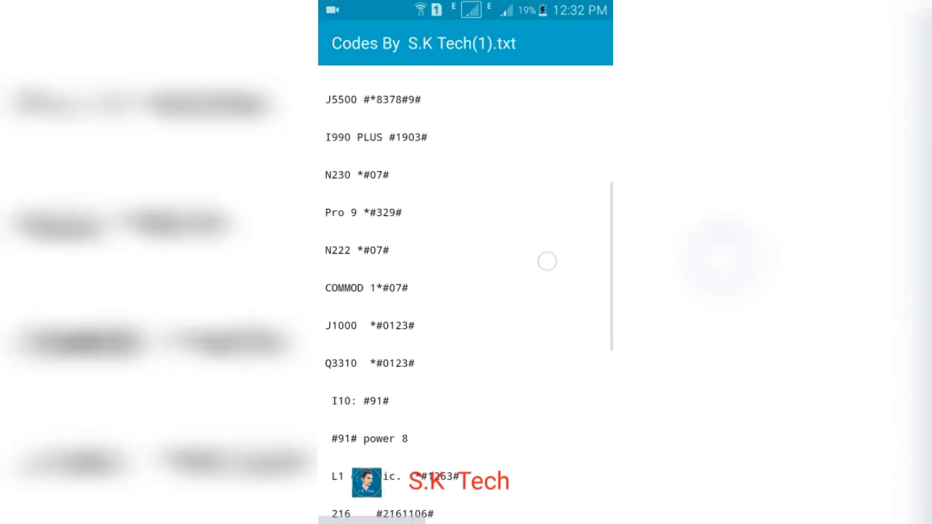
pyautogui.scroll(-3)
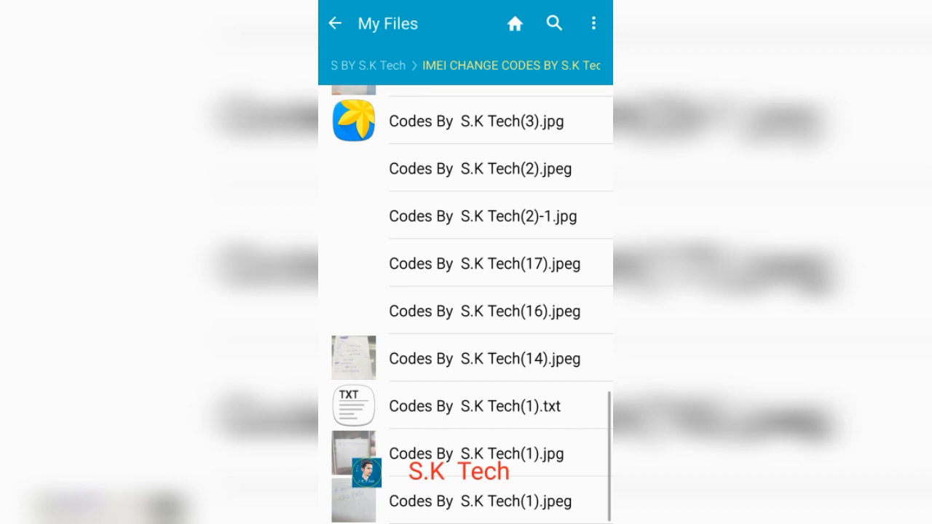
pyautogui.click(335, 24)
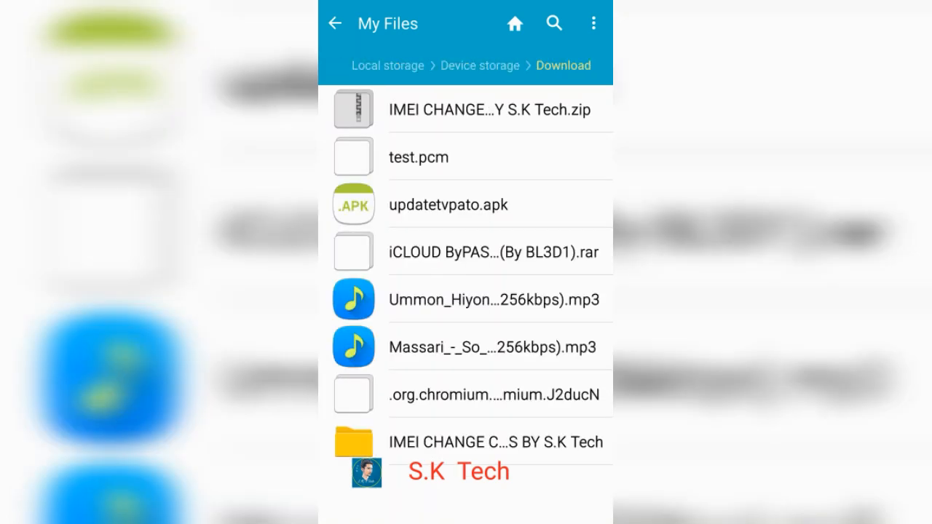
pyautogui.click(335, 24)
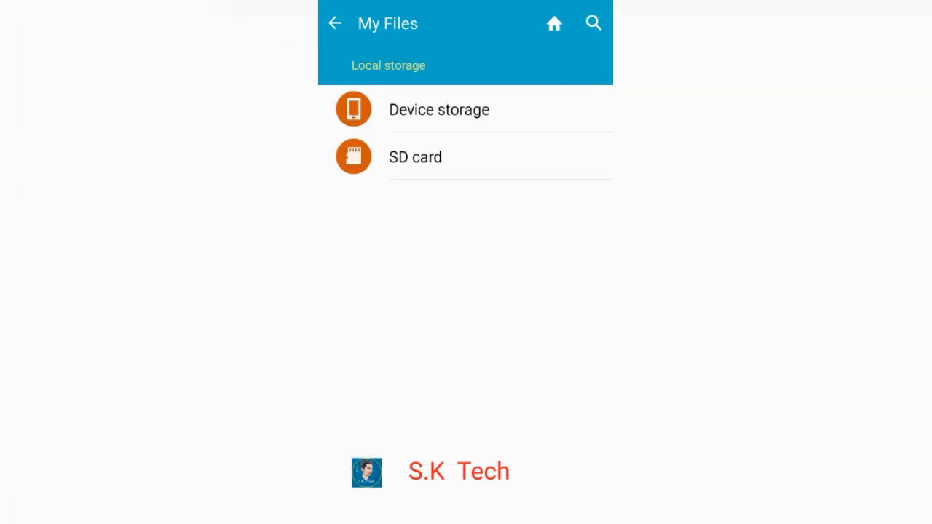